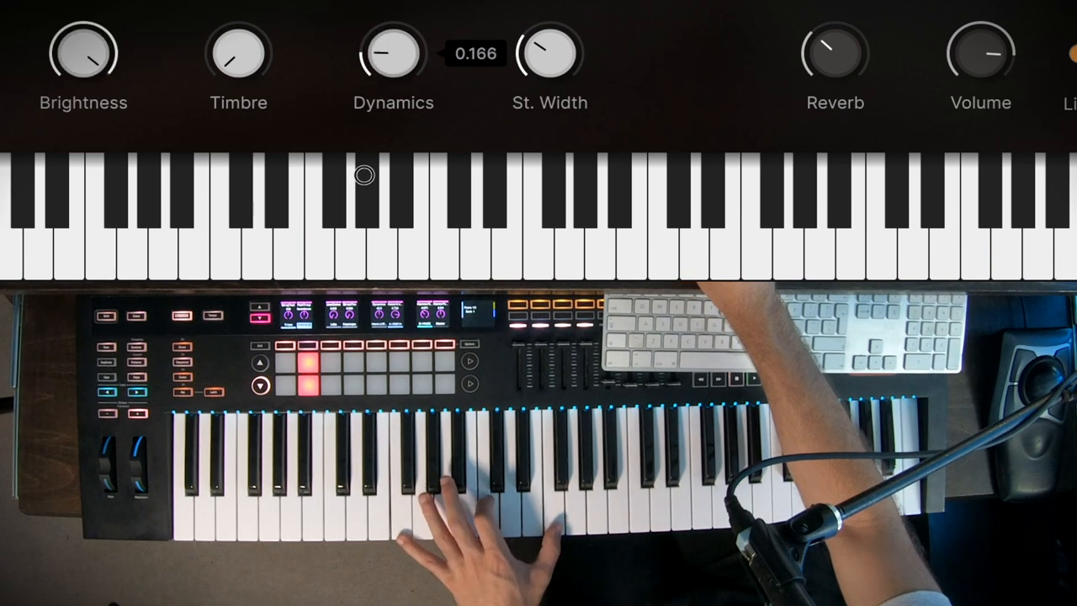
# Lower the piano's Dynamics knob from 0.166 to about 0.076 while the keyboard plays
pyautogui.moveTo(394, 52); pyautogui.dragTo(394, 76)
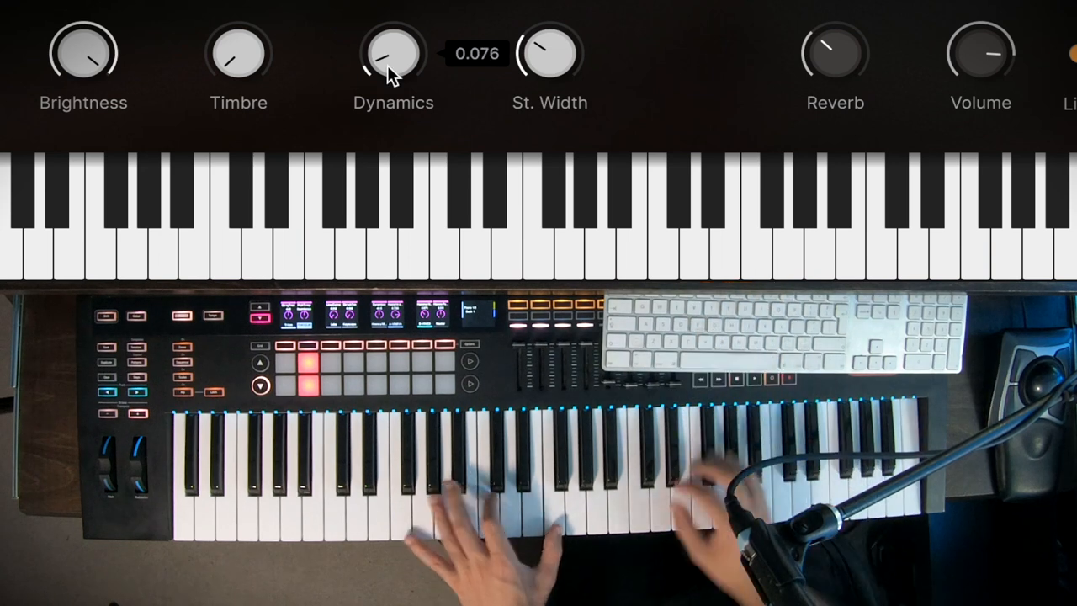